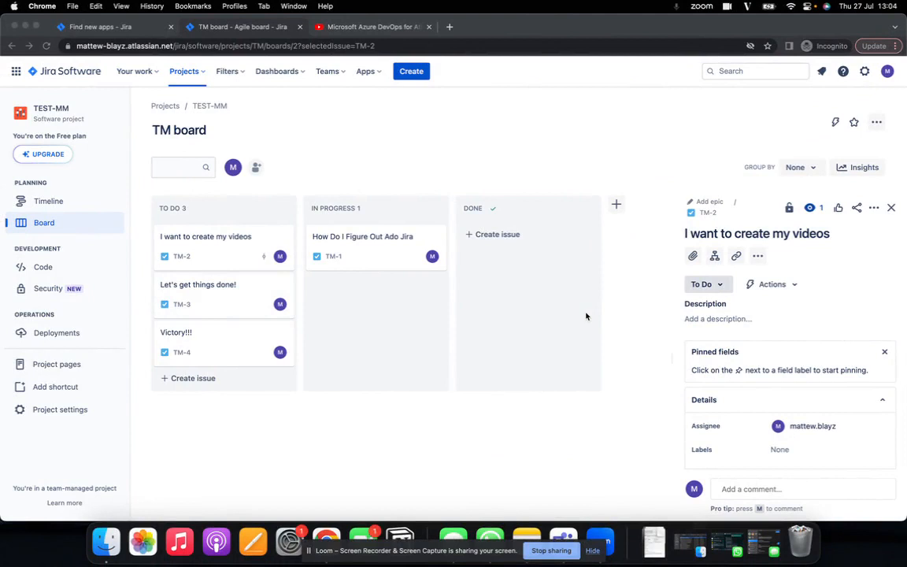
mouse_move(570, 320)
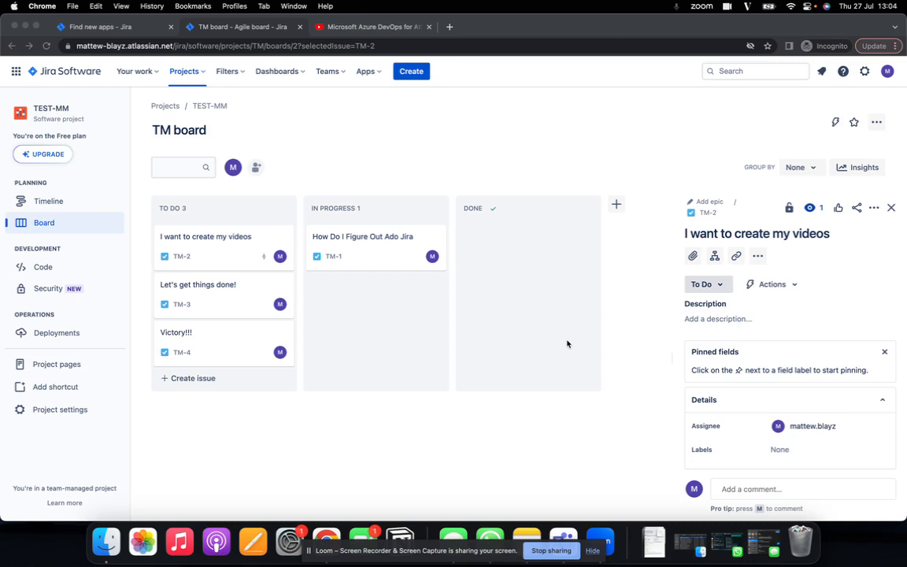
mouse_move(319, 255)
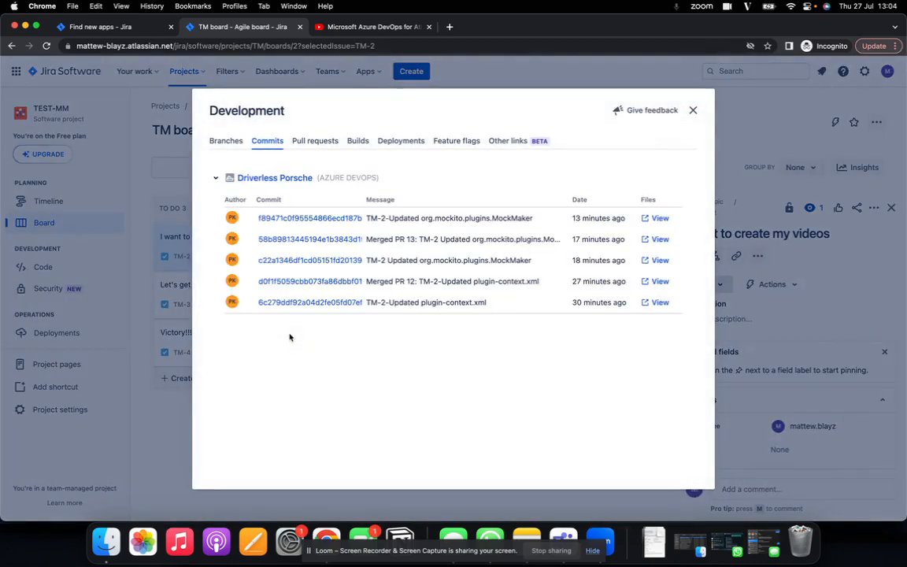
mouse_move(310, 219)
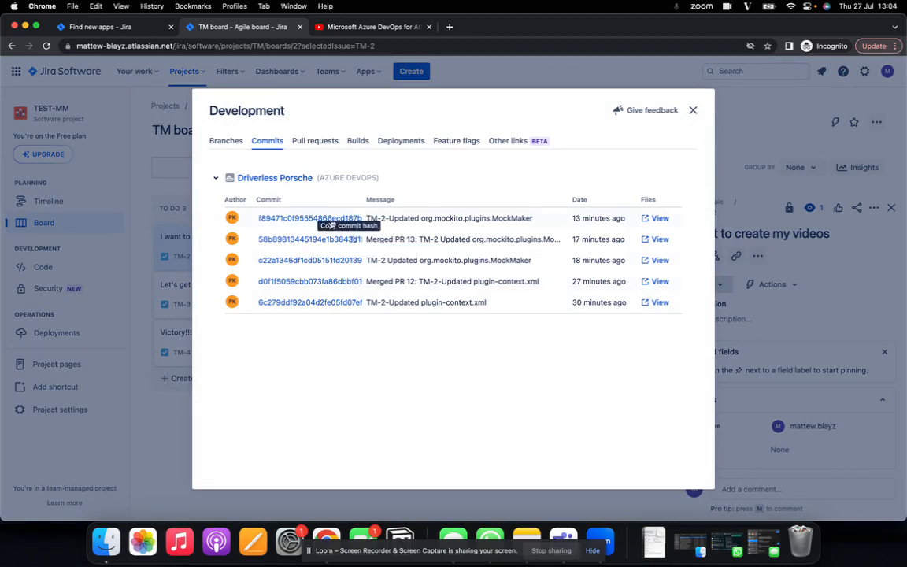
- Follow the Driverless Porsche repository link from TM-2's Commits list into Azure DevOps
left_click(659, 218)
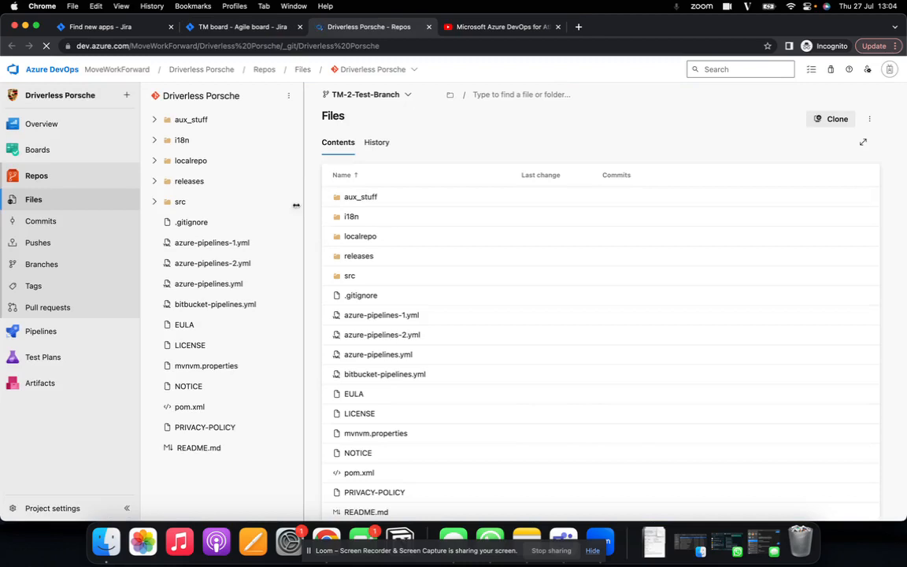
- Review the latest 'TM-2 Updated MockMaker' commit and the pushes to TM-2-Test-Branch
left_click(41, 220)
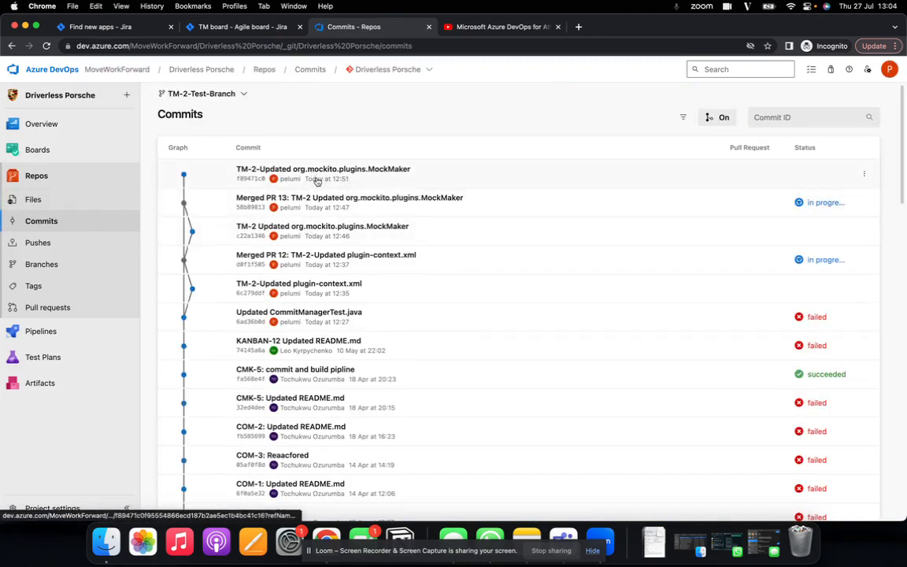
left_click(323, 169)
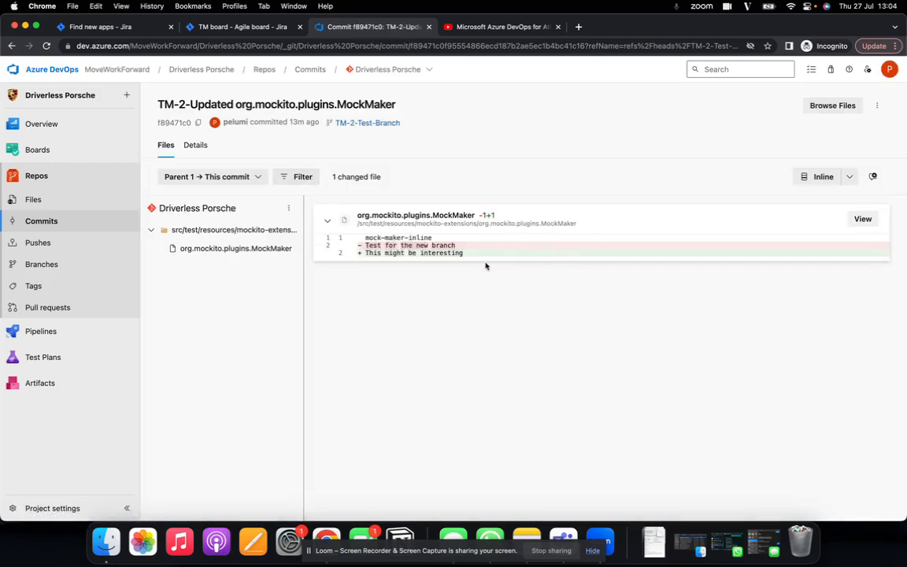
mouse_move(486, 266)
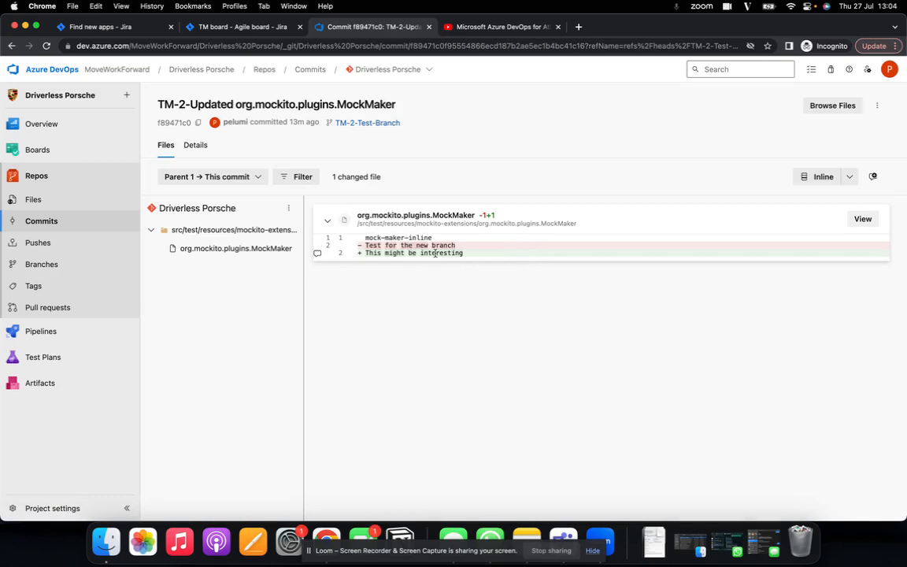
mouse_move(42, 222)
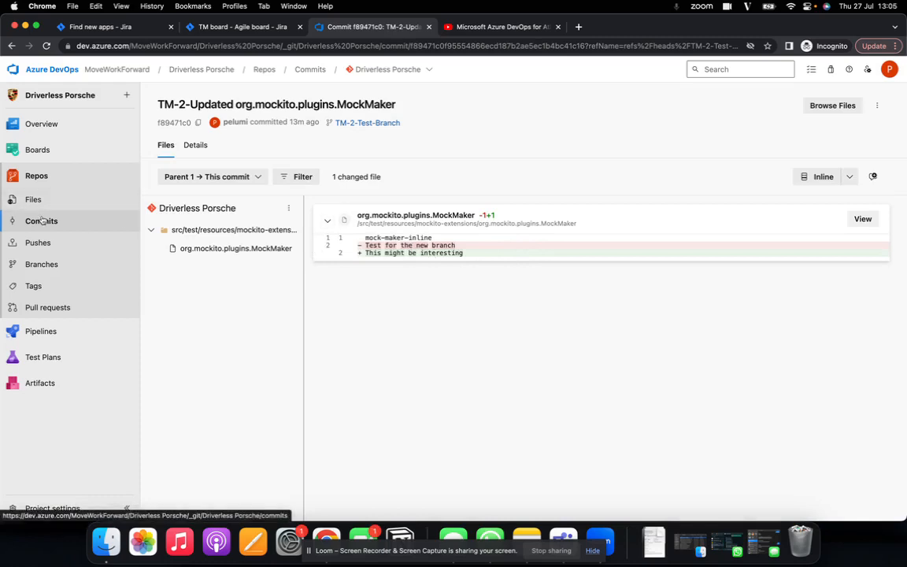
left_click(38, 242)
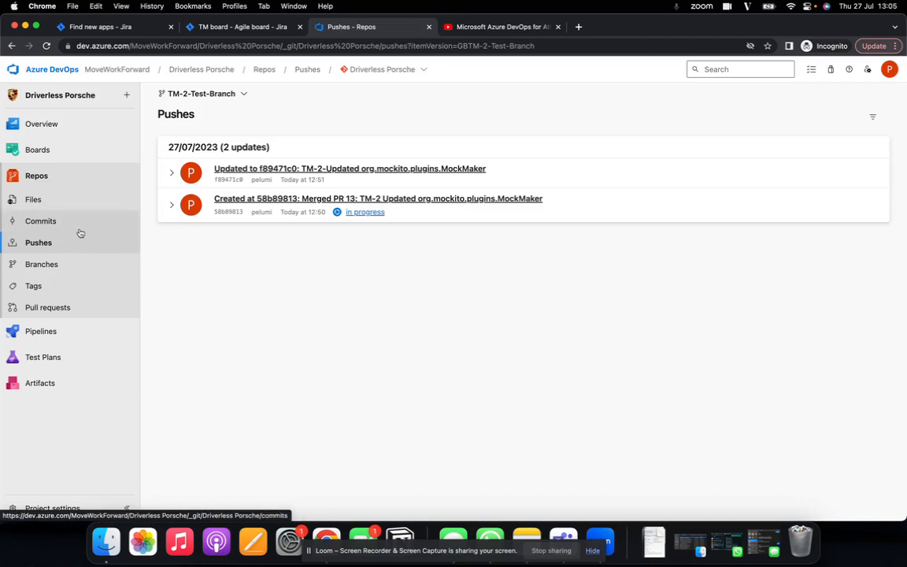
mouse_move(66, 216)
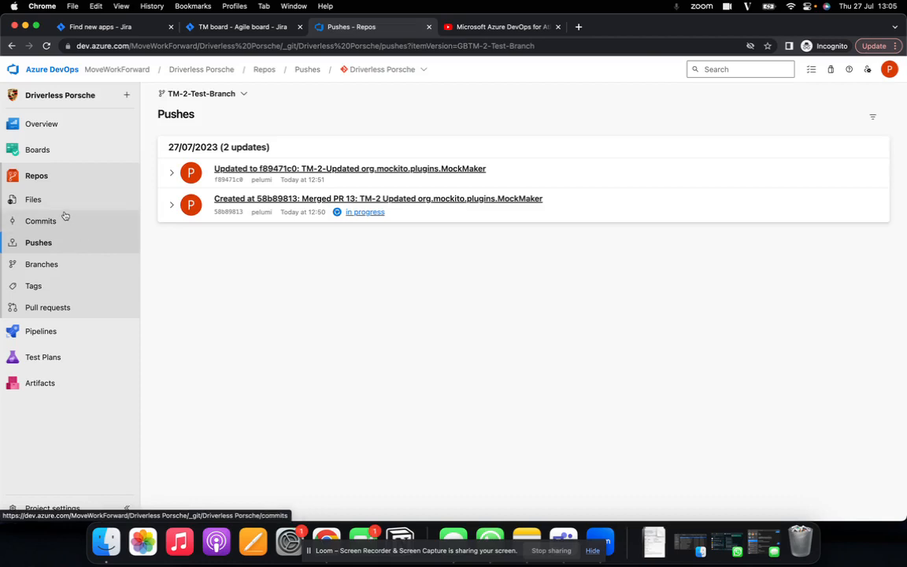
- Browse back through the commit history and files to the repository's branch list
left_click(41, 221)
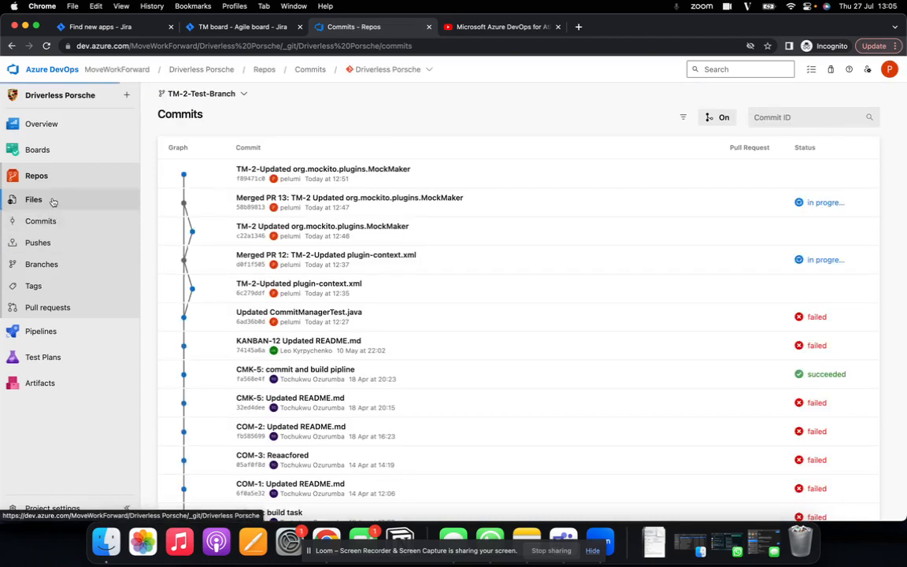
left_click(33, 200)
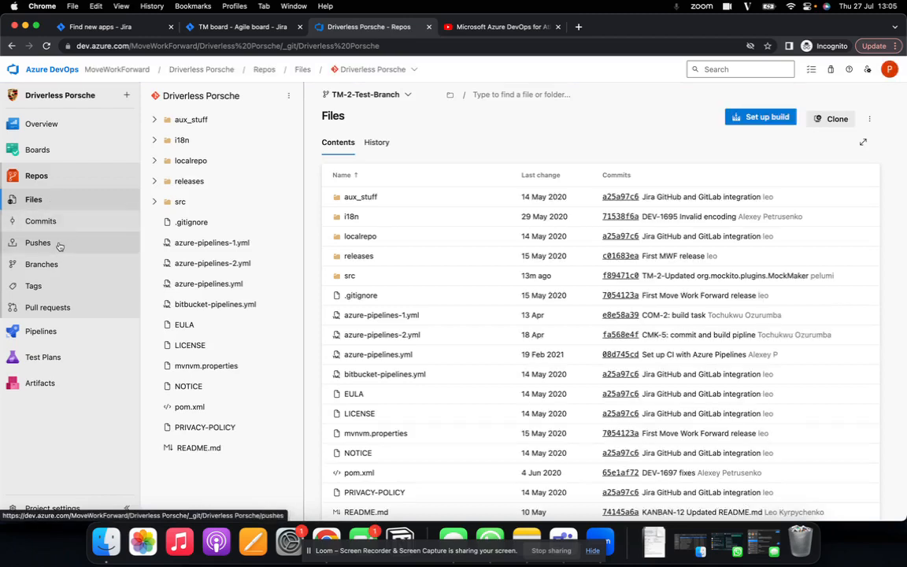
left_click(42, 264)
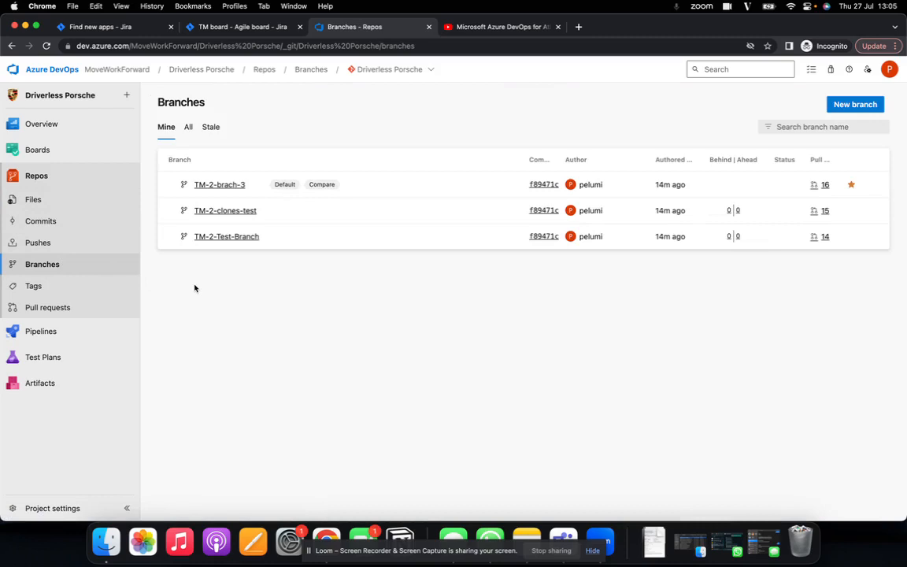
mouse_move(220, 185)
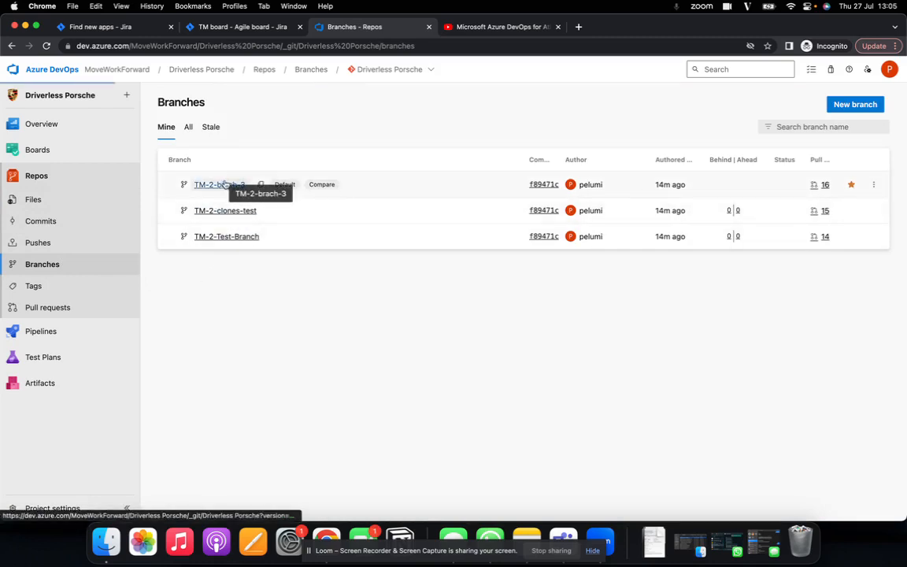
- Navigate branch TM-2-brach-3 to src/main/java/jigit/resource/JigitAdminResource.java
left_click(212, 184)
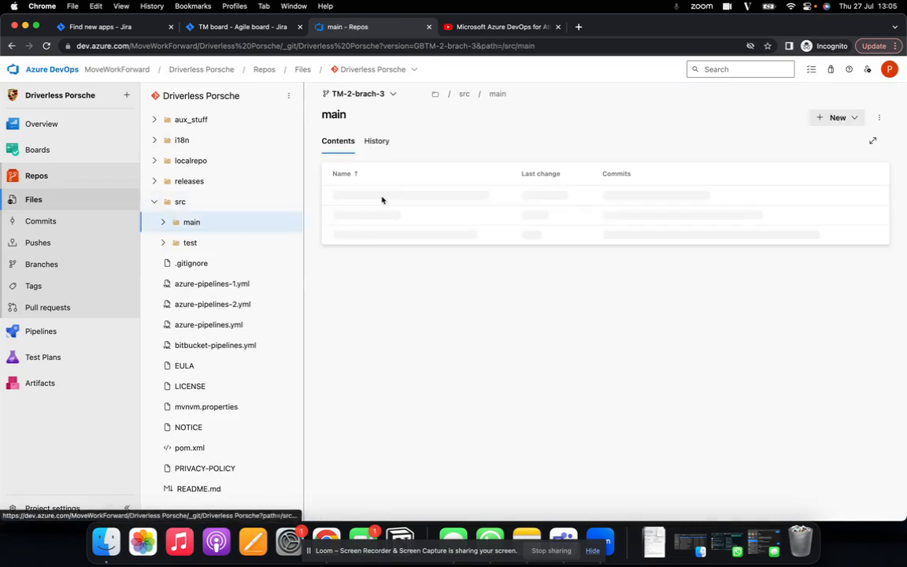
left_click(199, 243)
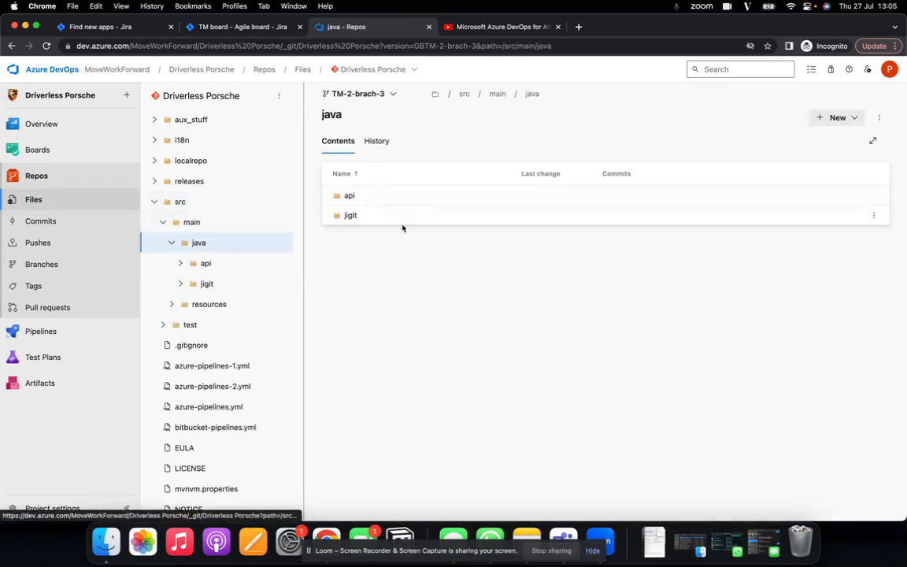
left_click(351, 215)
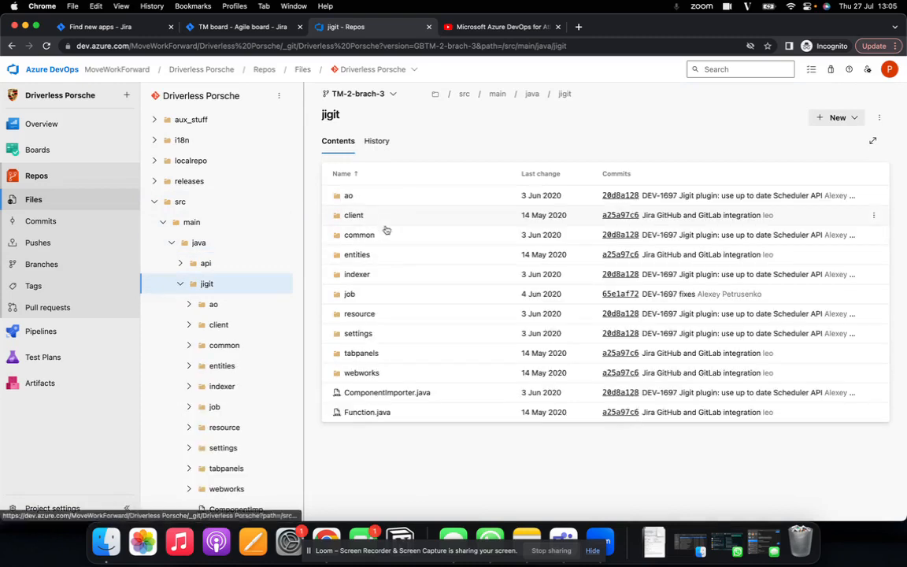
mouse_move(382, 332)
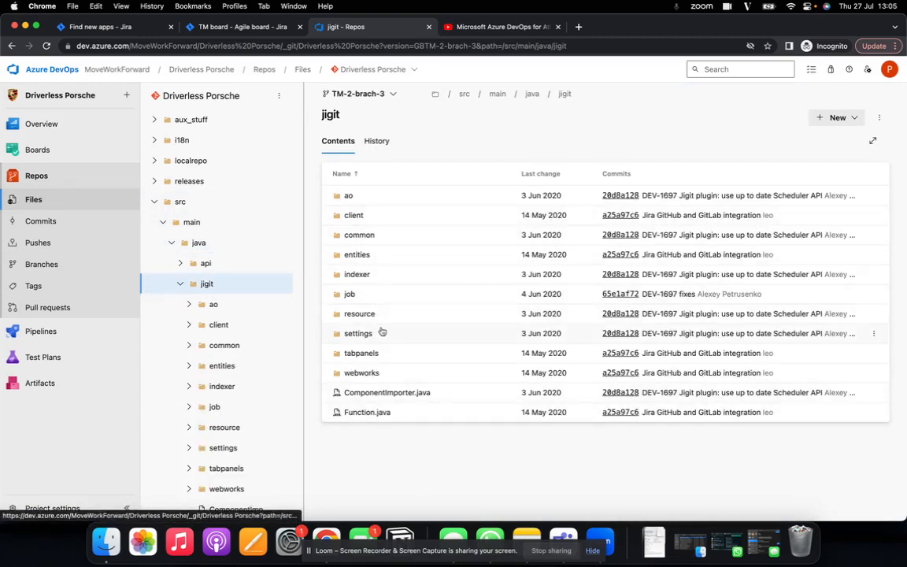
left_click(360, 314)
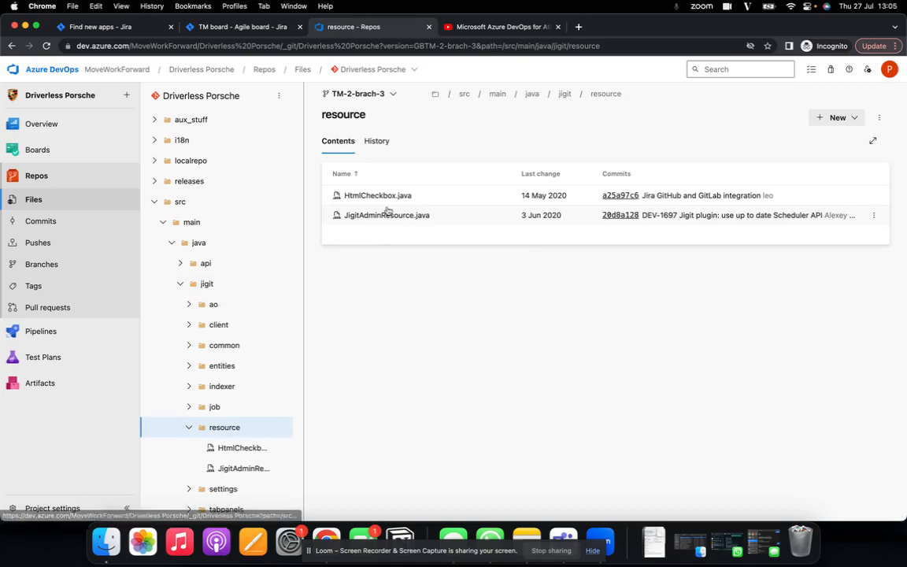
left_click(387, 215)
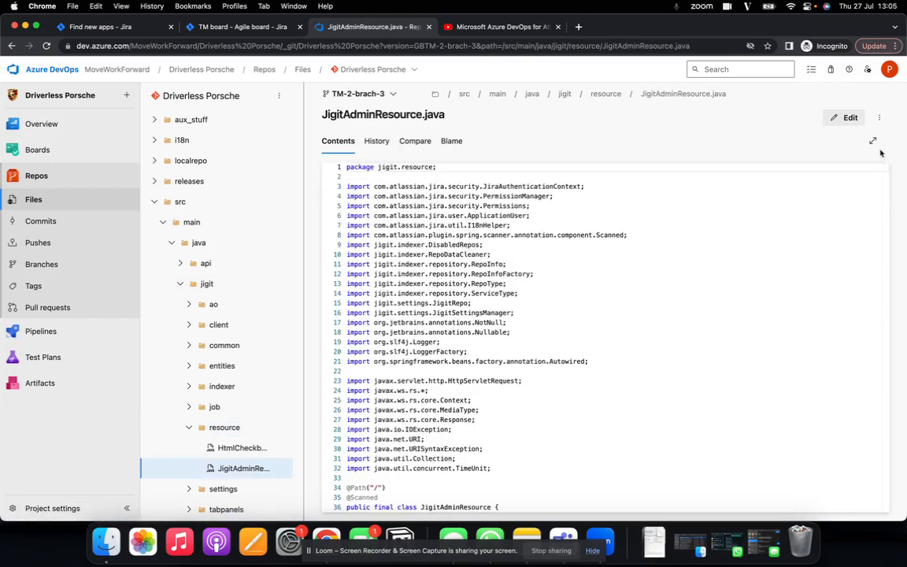
- Edit JigitAdminResource.java to add the line 'I hope i dont break anything' and start its commit
left_click(850, 117)
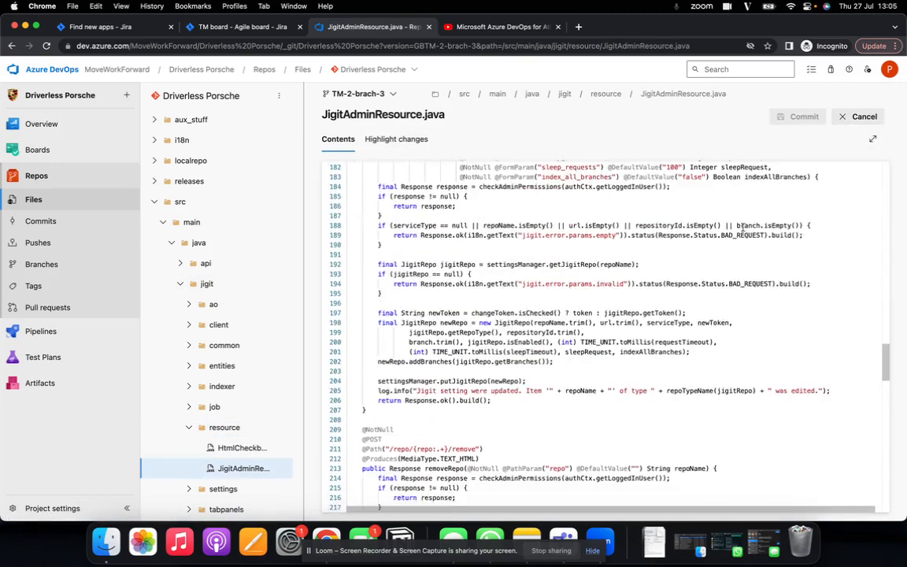
scroll("down", 3)
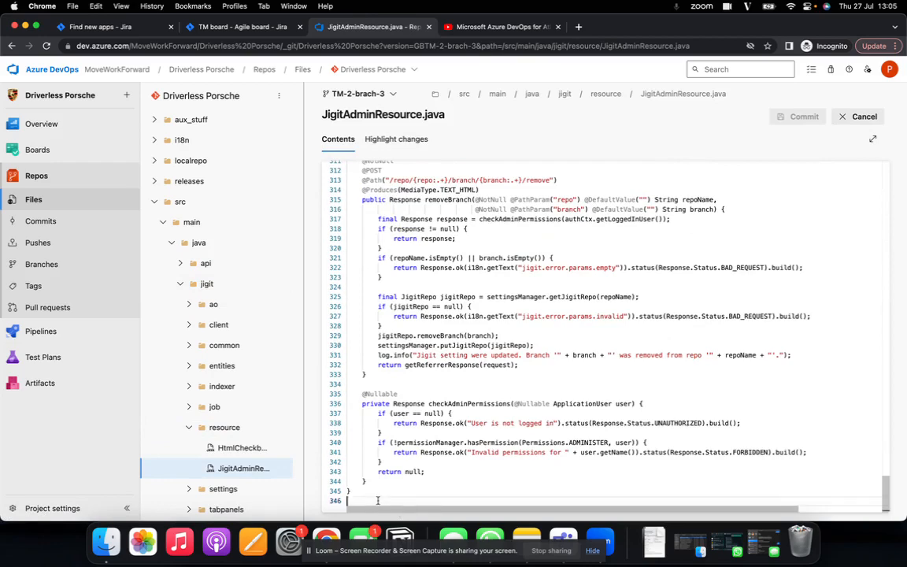
type("I hope i dont")
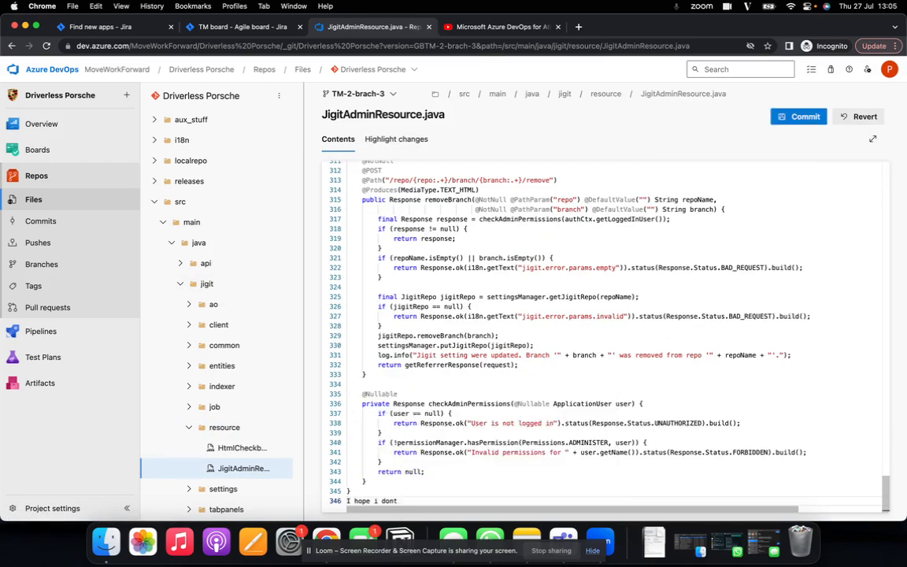
type("break anything")
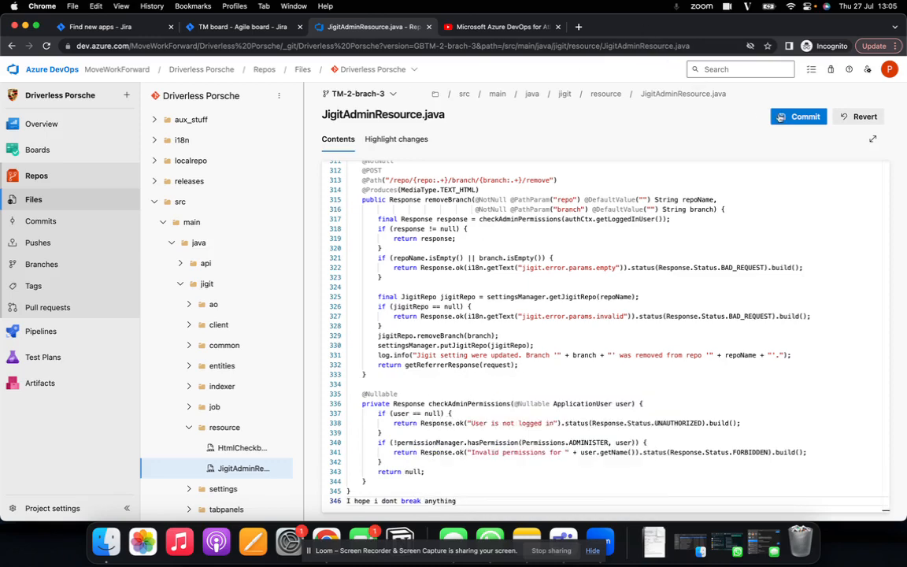
left_click(798, 116)
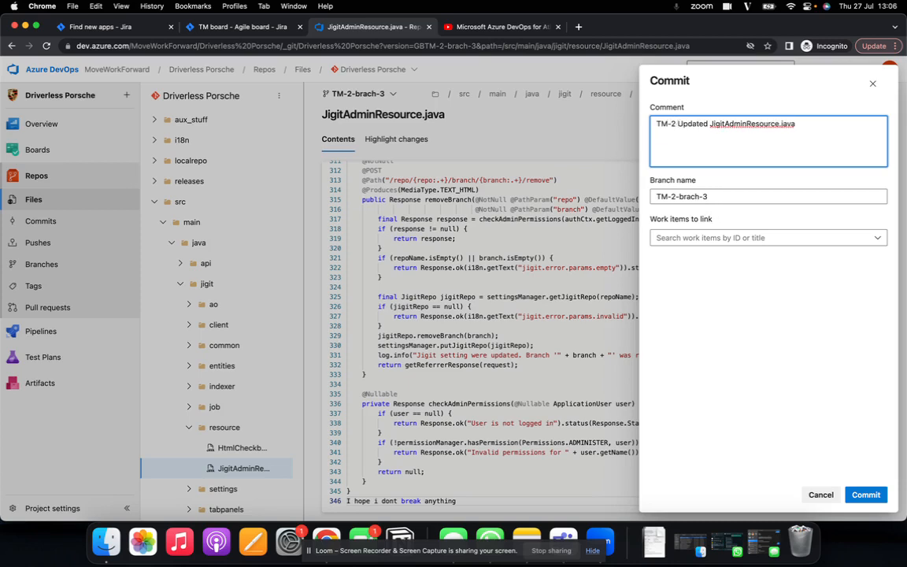
- Commit the change to TM-2-brach-3 as 'TM-2 Updated JigitAdminResource.java'
left_click(767, 237)
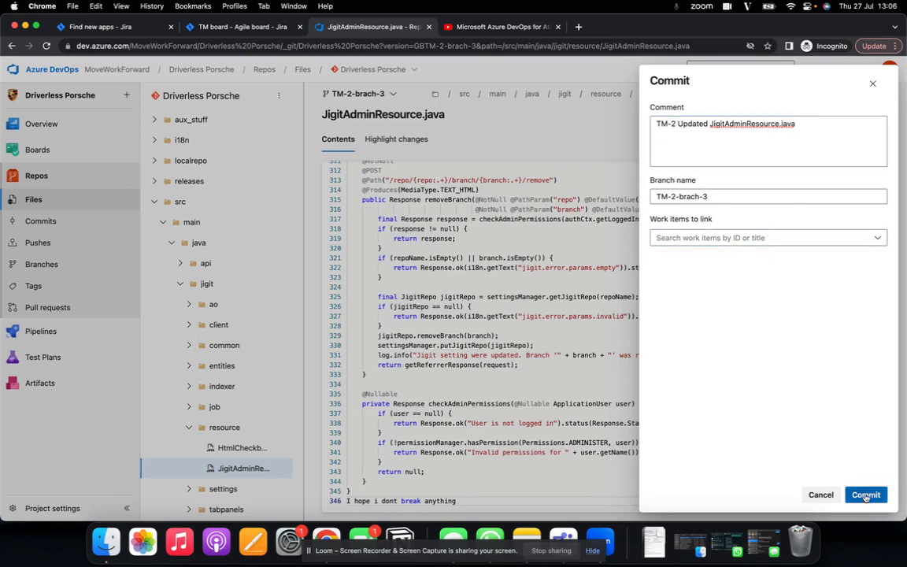
left_click(865, 495)
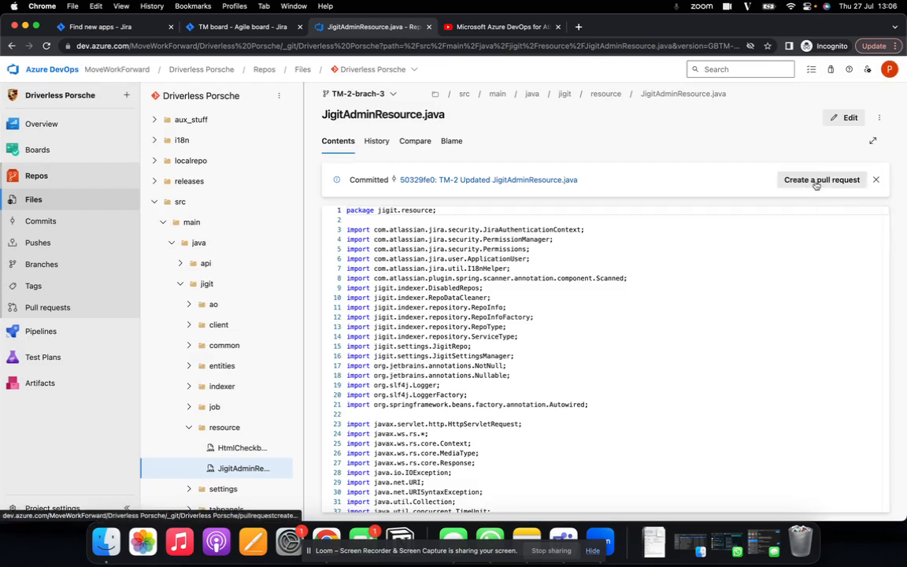
- Start a pull request and arrange it so TM-2-brach-3 merges into master
left_click(822, 180)
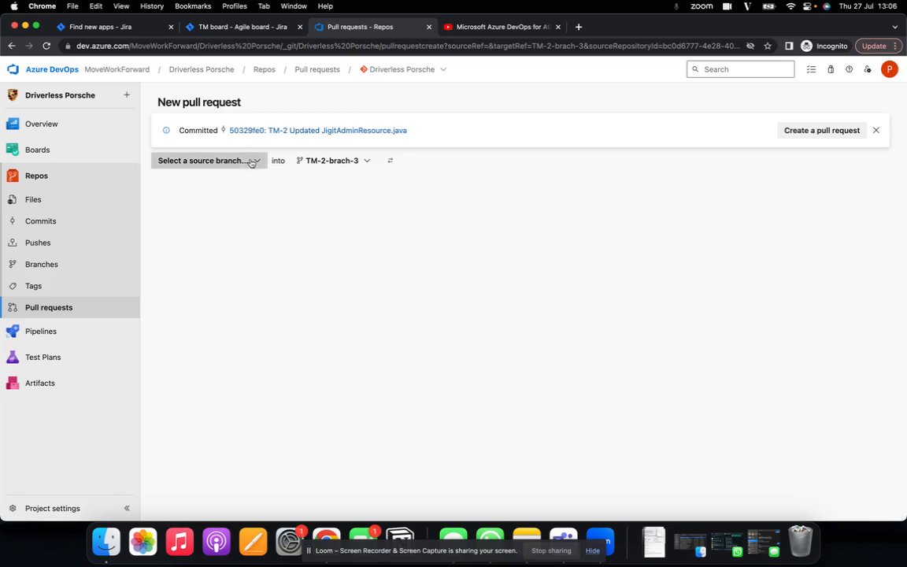
left_click(209, 160)
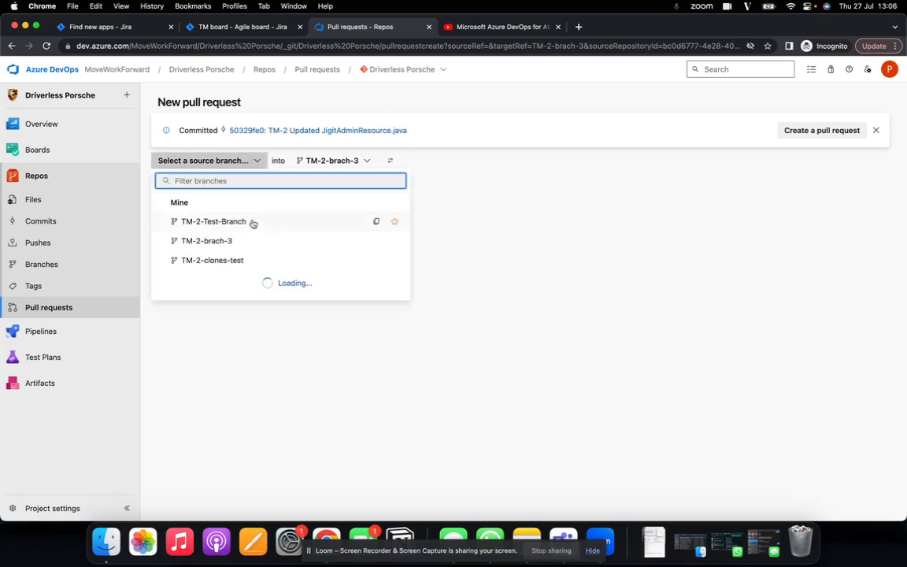
left_click(213, 221)
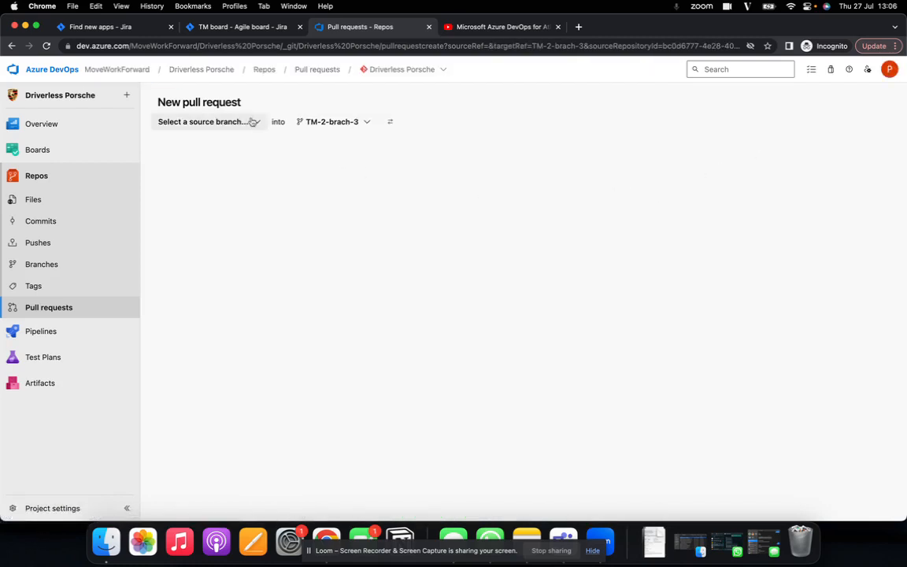
left_click(207, 121)
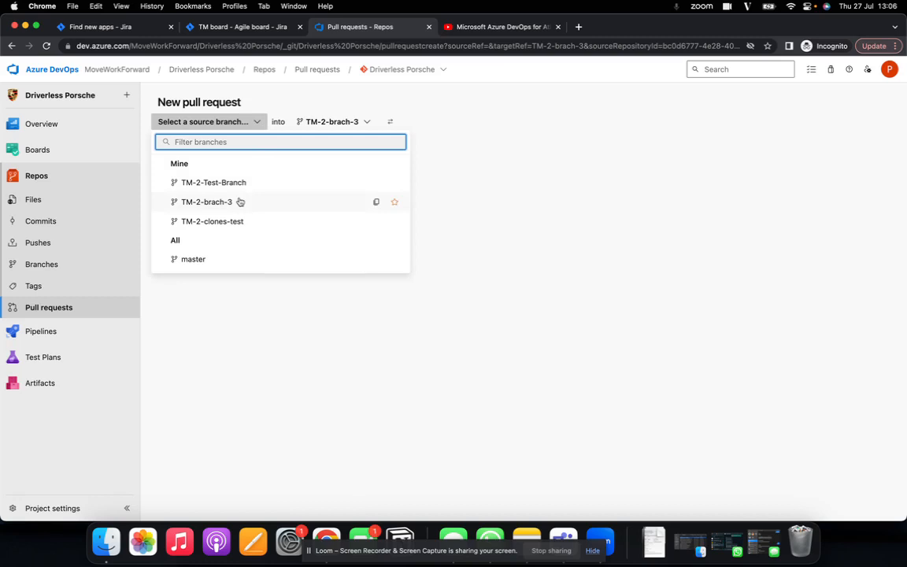
left_click(193, 259)
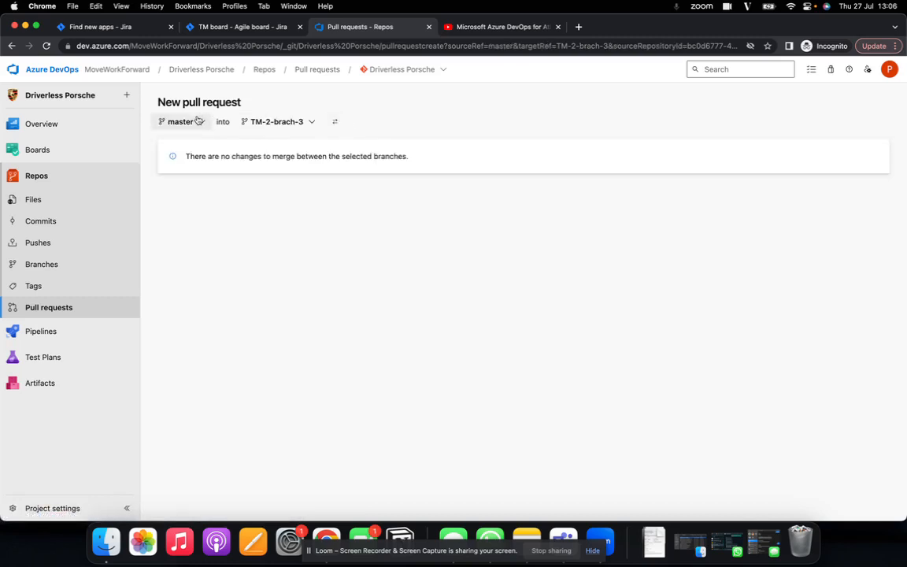
left_click(181, 121)
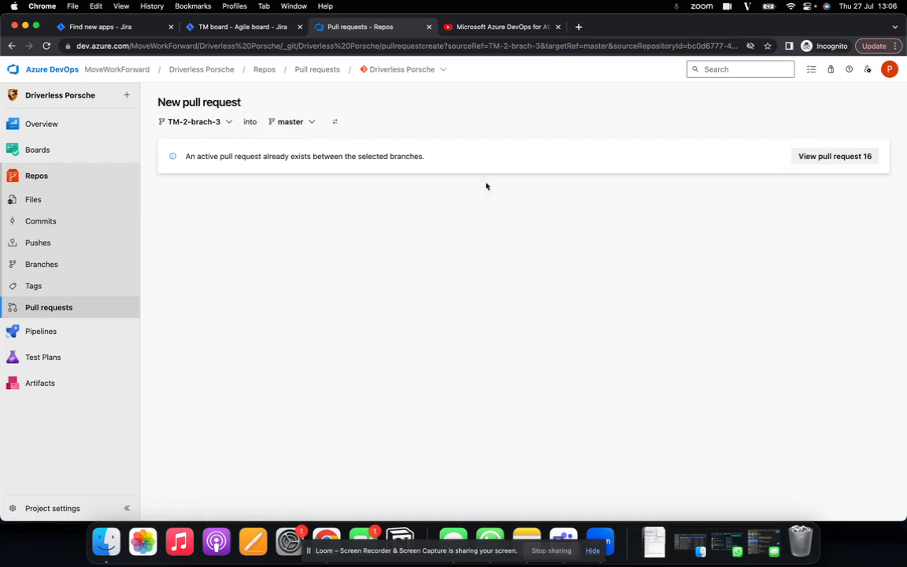
mouse_move(835, 156)
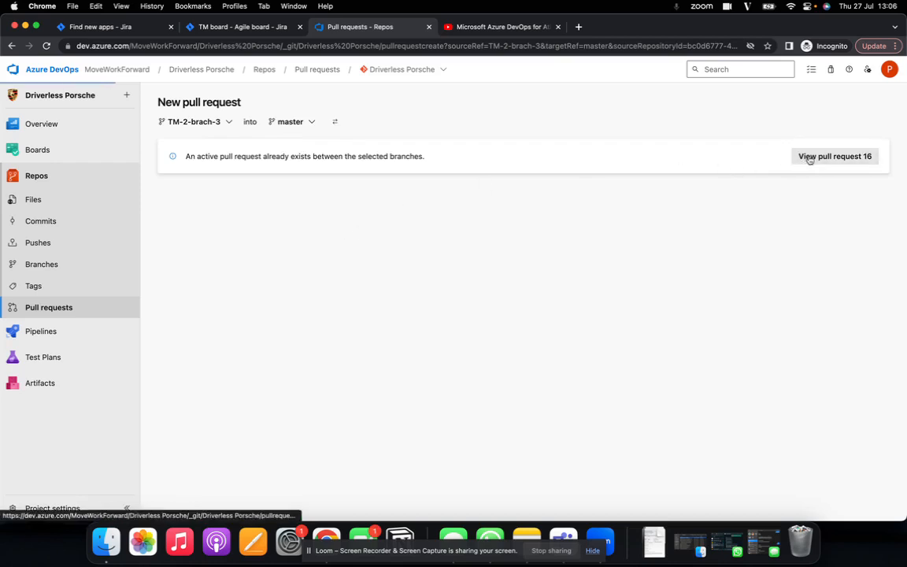
- Bring up the already existing pull request 16 for that branch pair
left_click(835, 156)
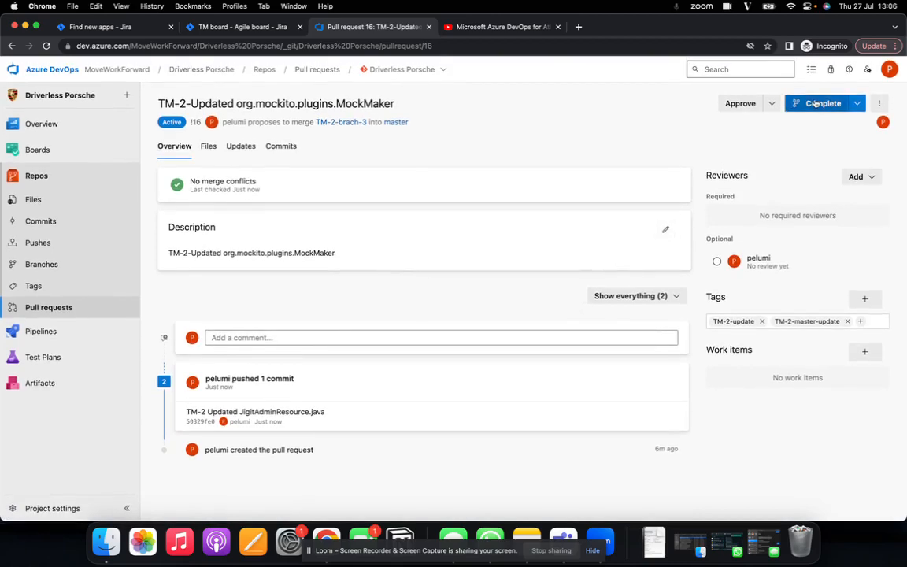
- Begin completing pull request 16 with 'Customize merge commit message' enabled
left_click(822, 103)
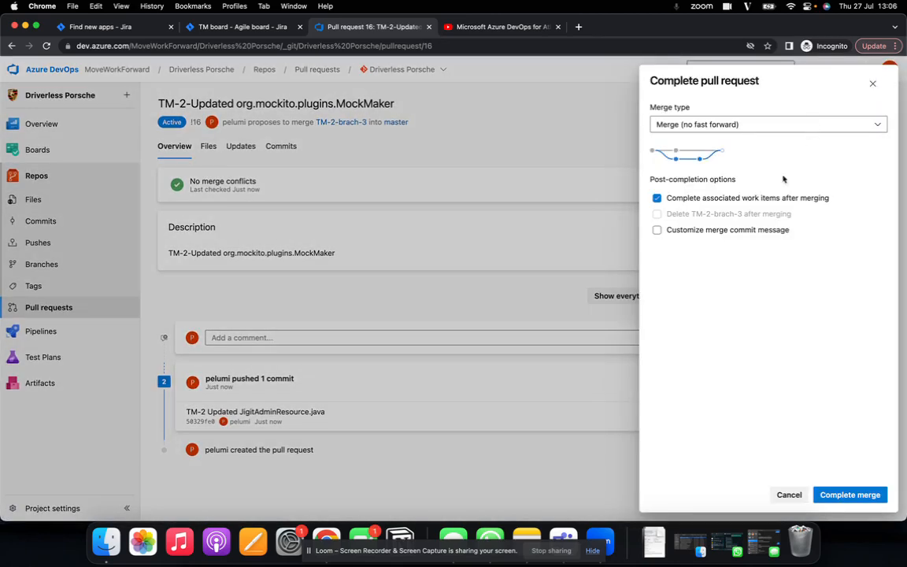
mouse_move(690, 256)
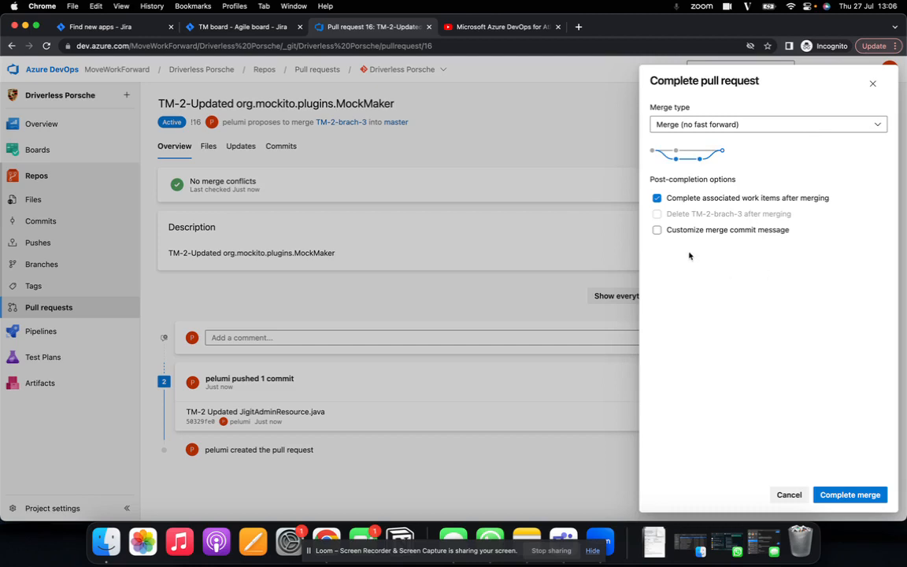
left_click(657, 229)
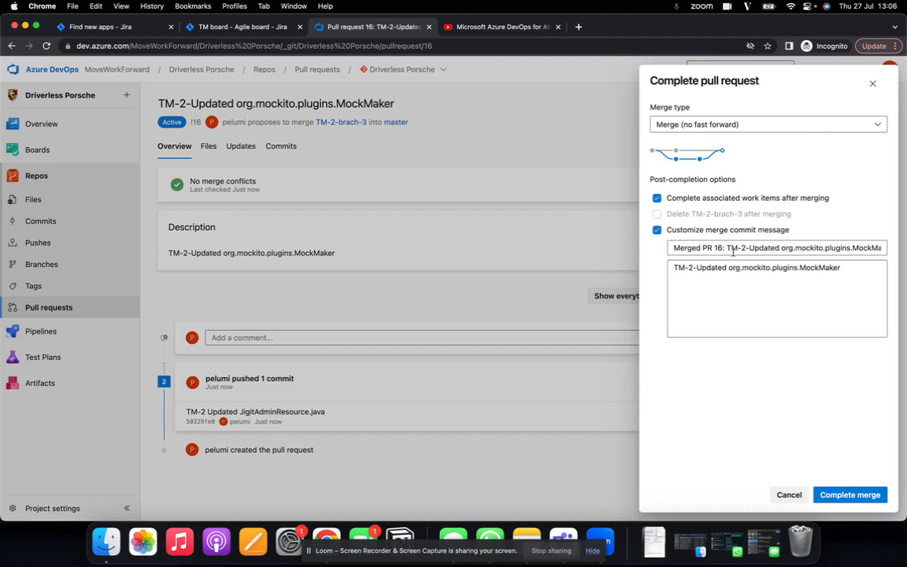
mouse_move(428, 139)
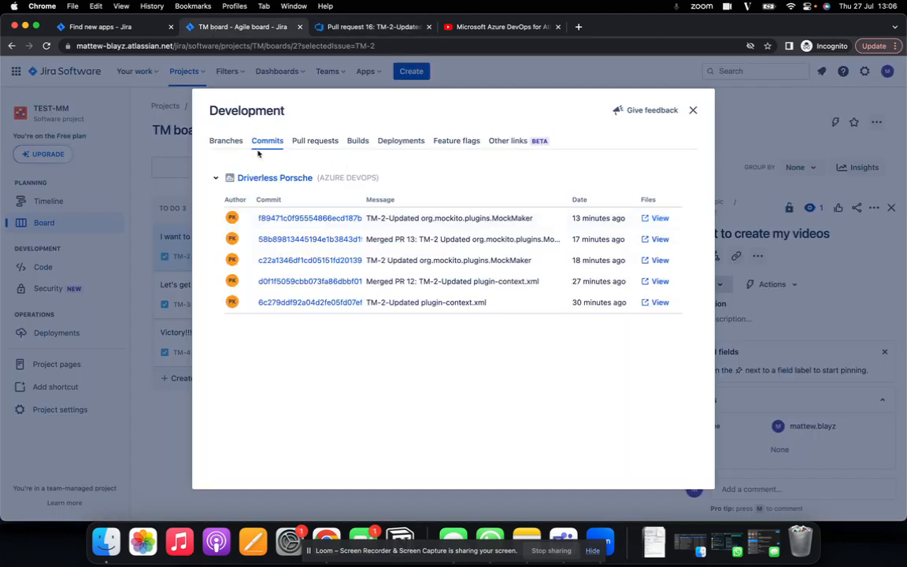
- Close Jira's TM-2 Development commits list and return to pull request 16 in Azure DevOps
left_click(693, 110)
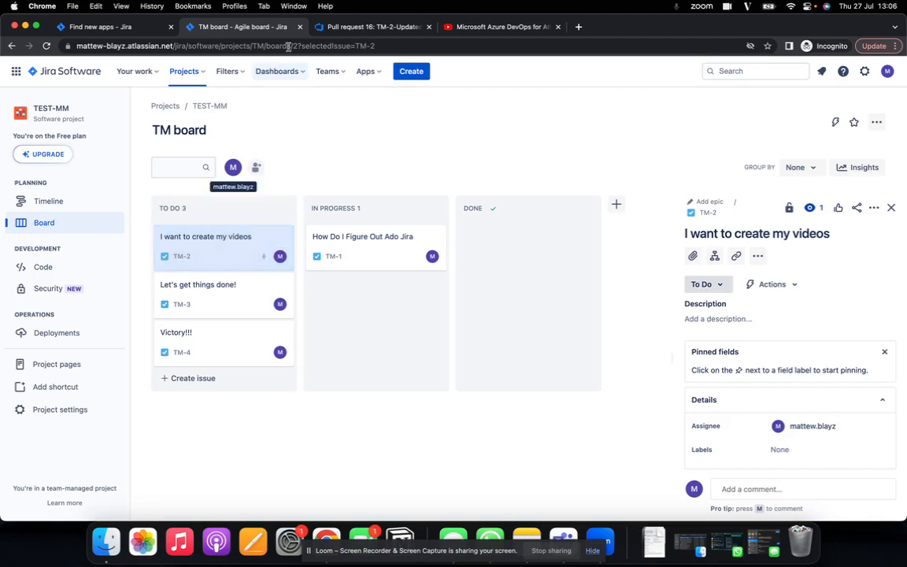
left_click(371, 26)
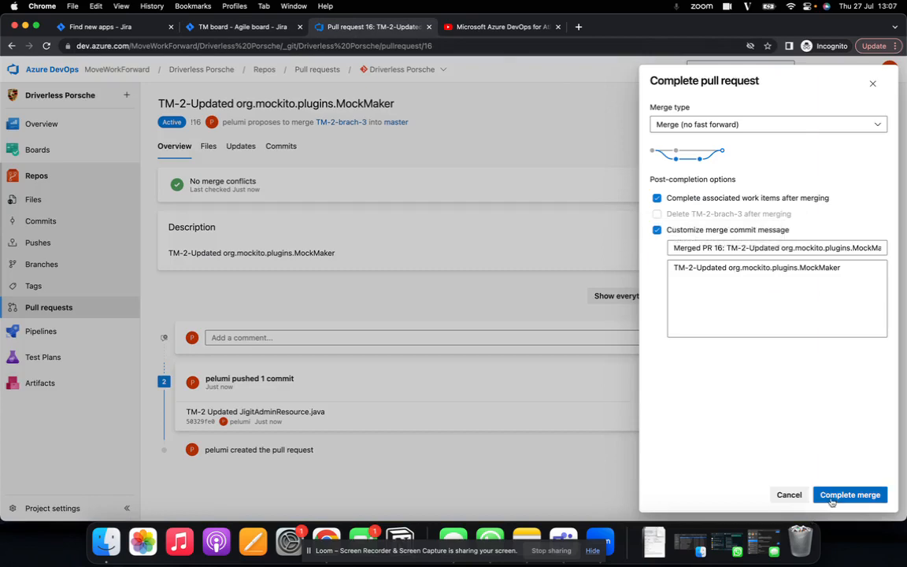
- Complete the merge of pull request 16 into master and return to Jira to see Merged PR 16
left_click(850, 495)
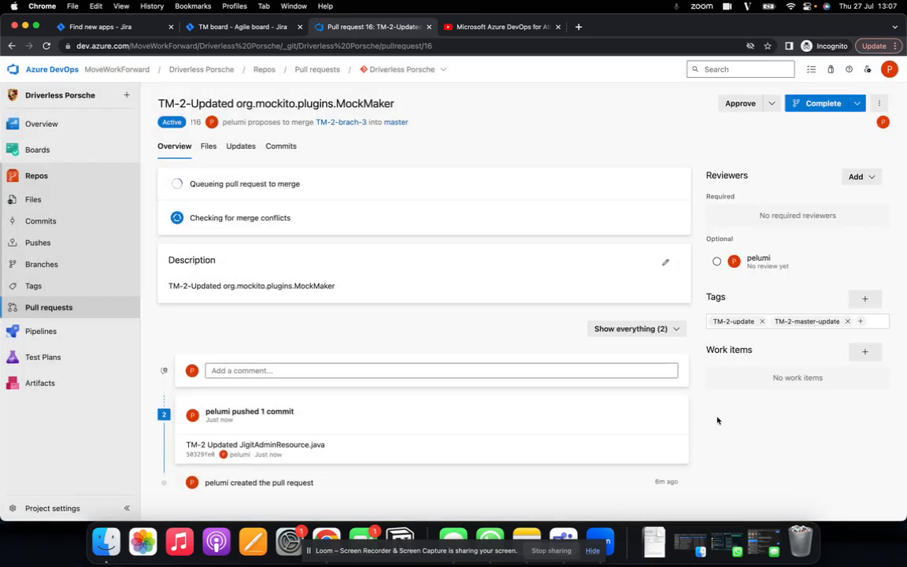
left_click(822, 103)
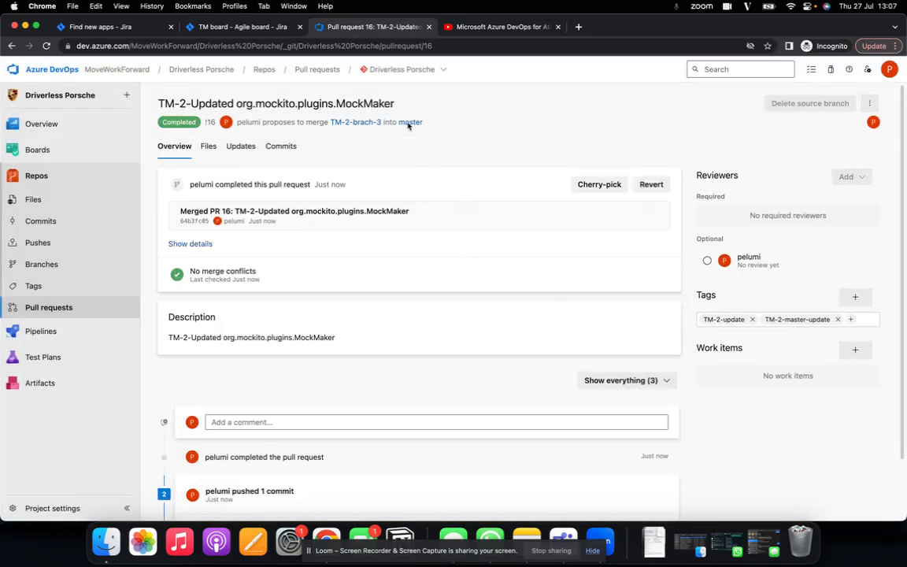
left_click(241, 26)
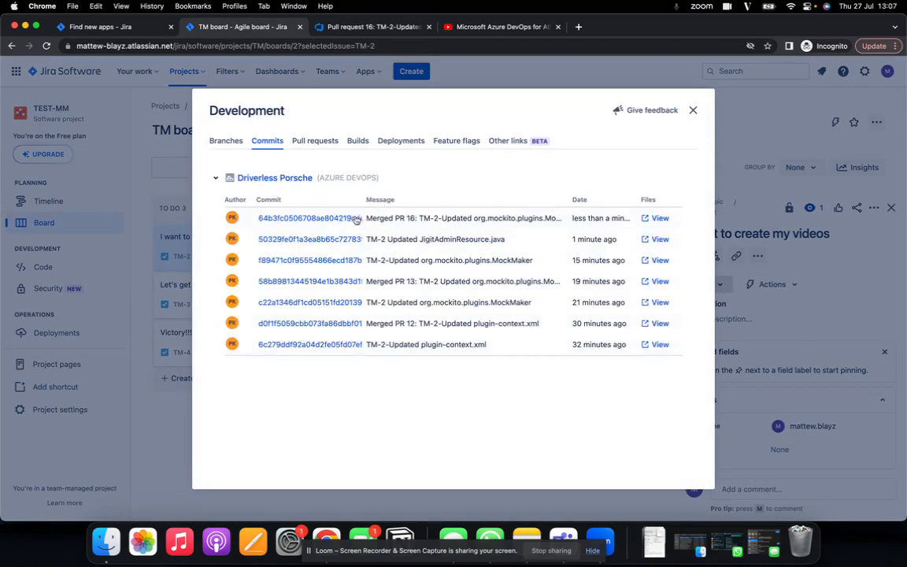
mouse_move(437, 218)
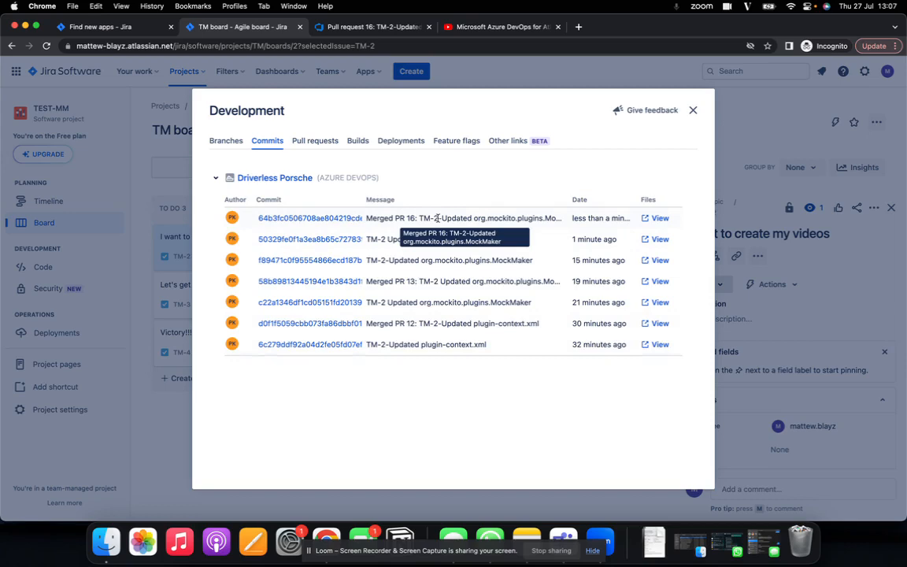
mouse_move(453, 161)
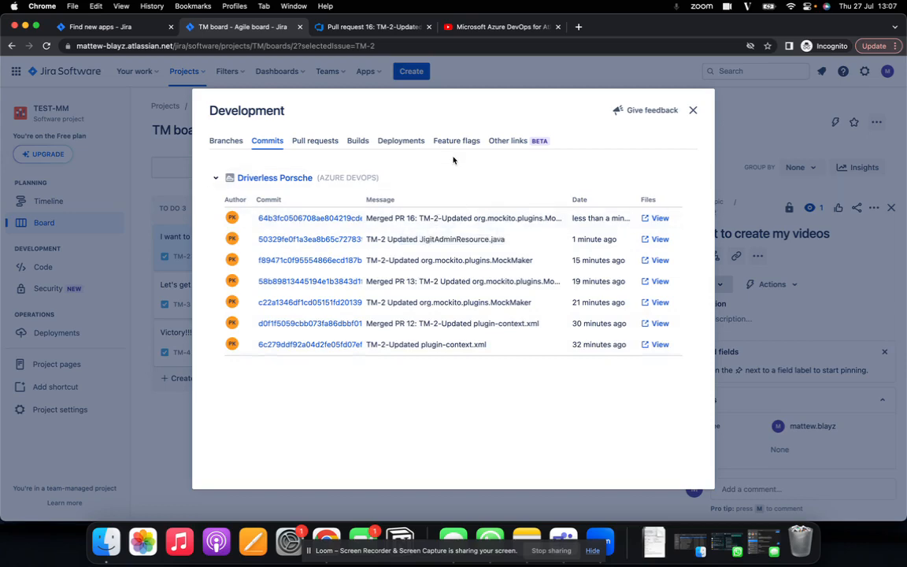